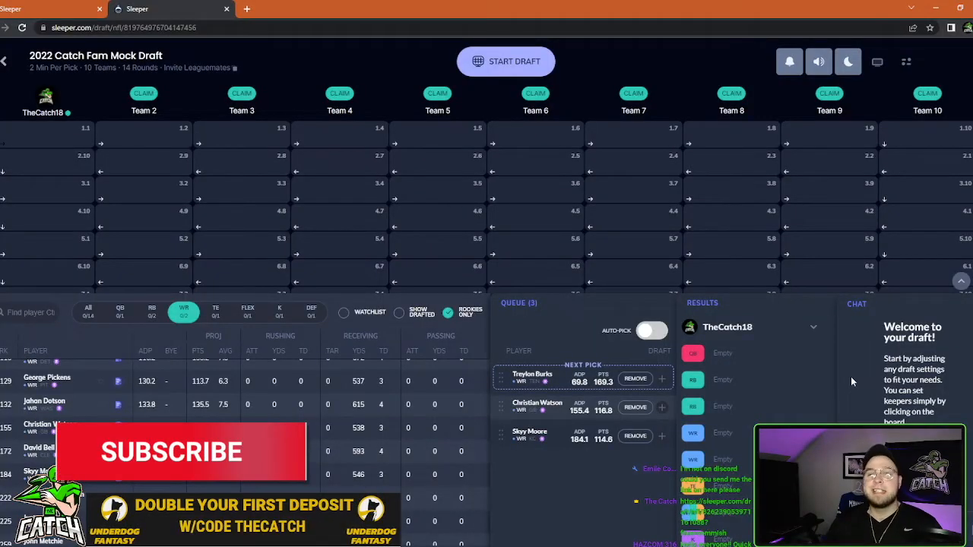
Open Christian Watson's Packers player card and scroll past the draft news to the depth chart.
{"action": "left_click", "coordinate": [180, 452]}
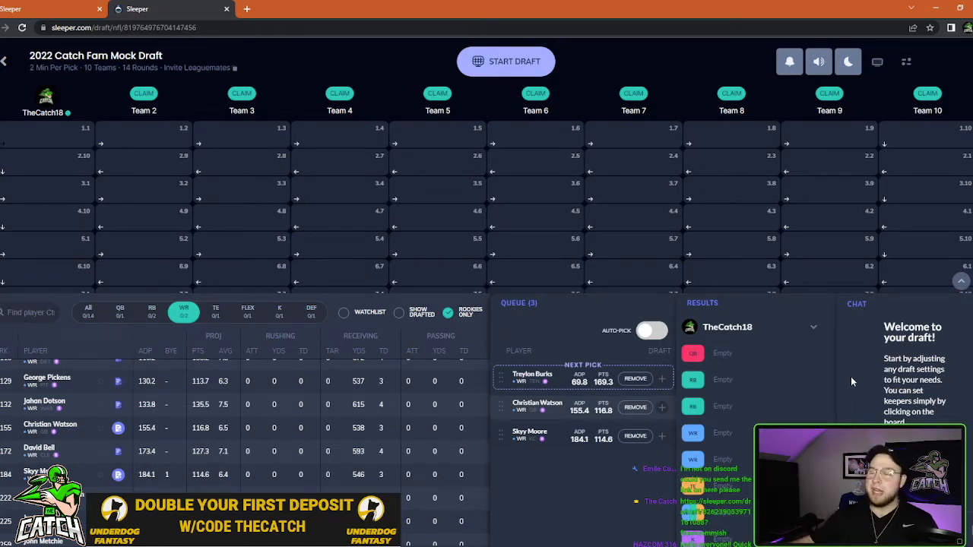
{"action": "left_click", "coordinate": [532, 378]}
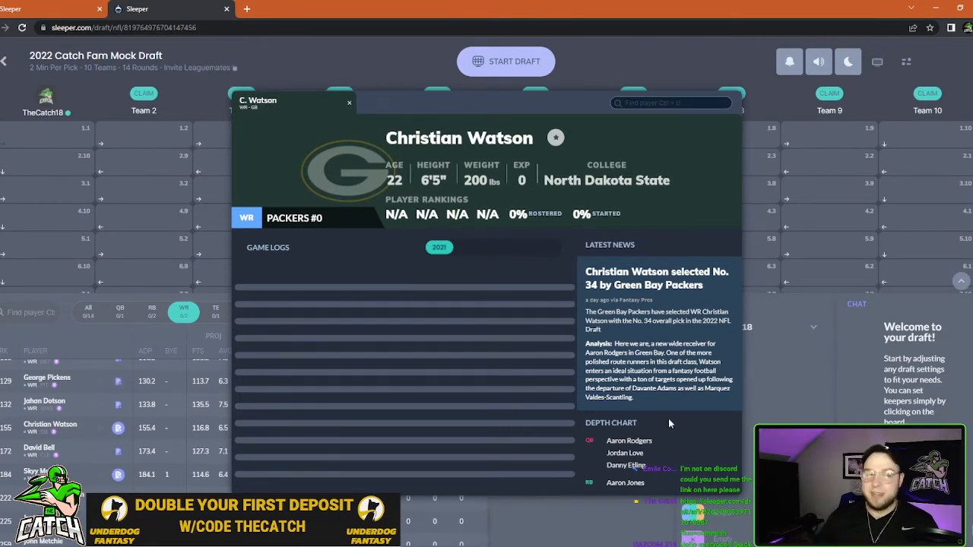
{"action": "scroll", "scroll_direction": "down", "scroll_amount": 3}
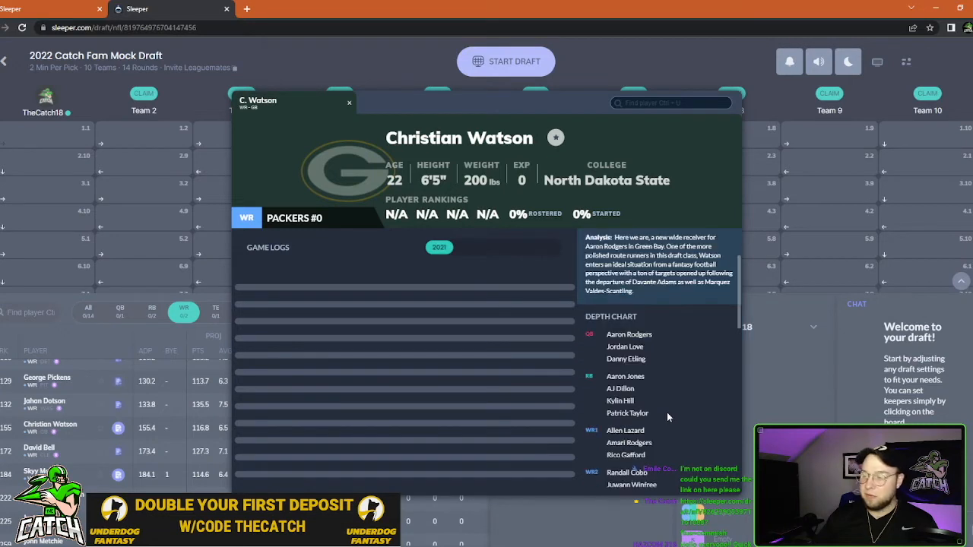
{"action": "scroll", "scroll_direction": "down", "scroll_amount": 3}
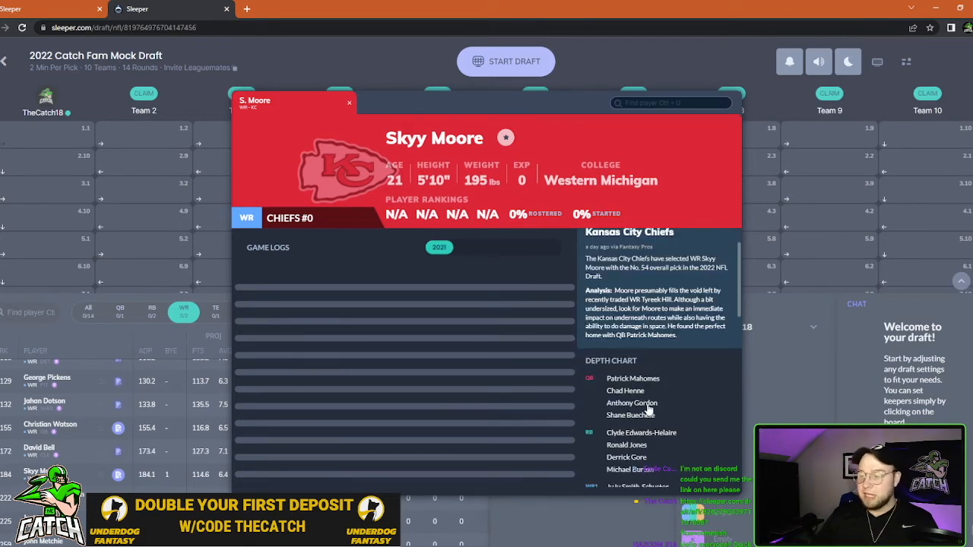
Scroll through Skyy Moore's Chiefs depth chart, then close his player card.
{"action": "scroll", "scroll_direction": "down", "scroll_amount": 3}
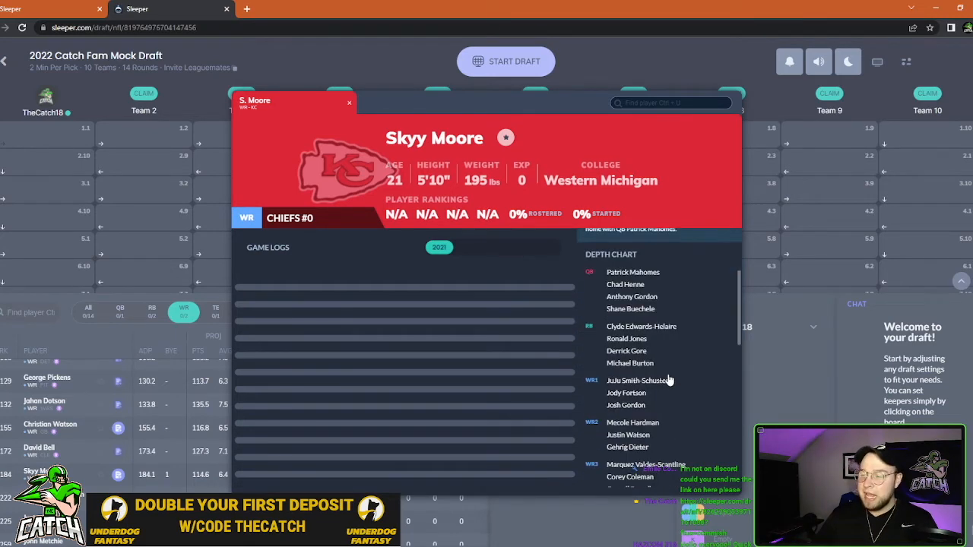
{"action": "scroll", "scroll_direction": "down", "scroll_amount": 3}
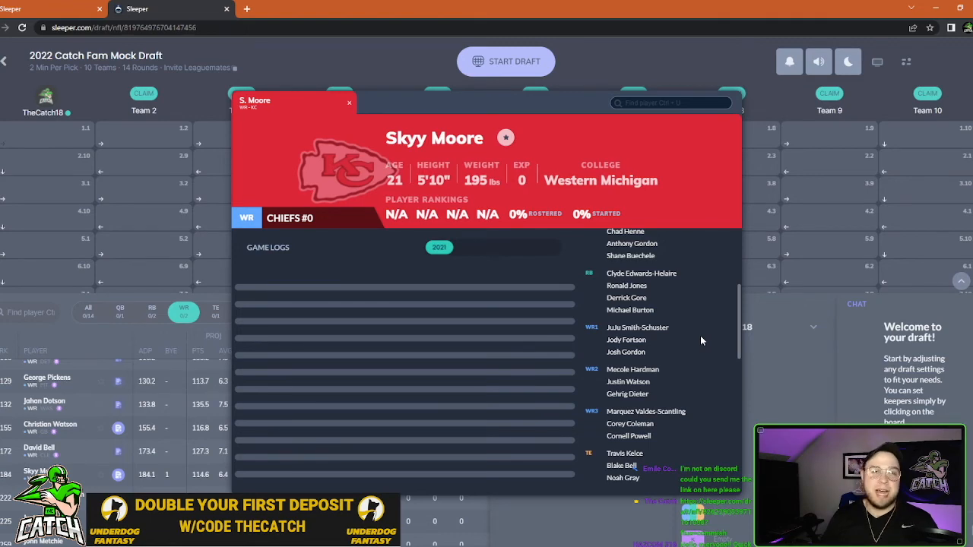
{"action": "left_click", "coordinate": [349, 103]}
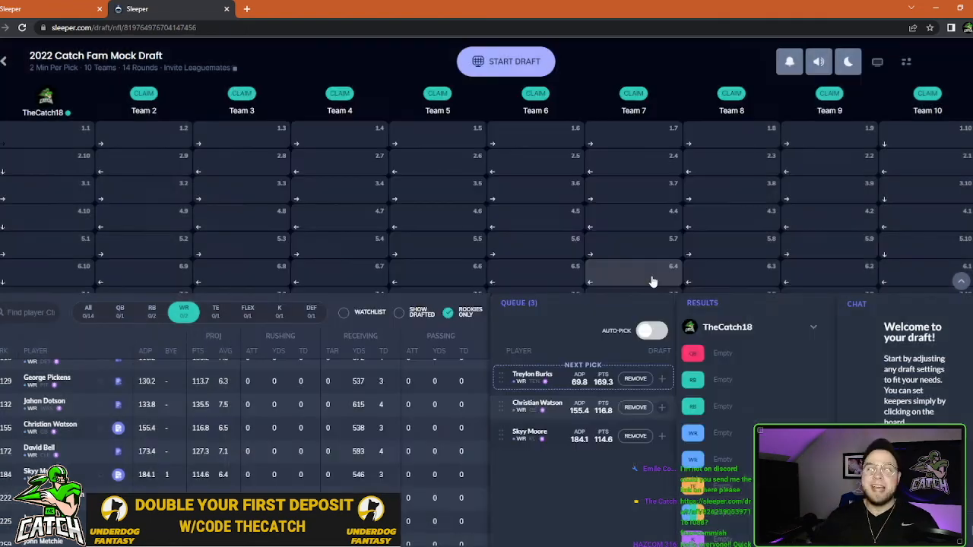